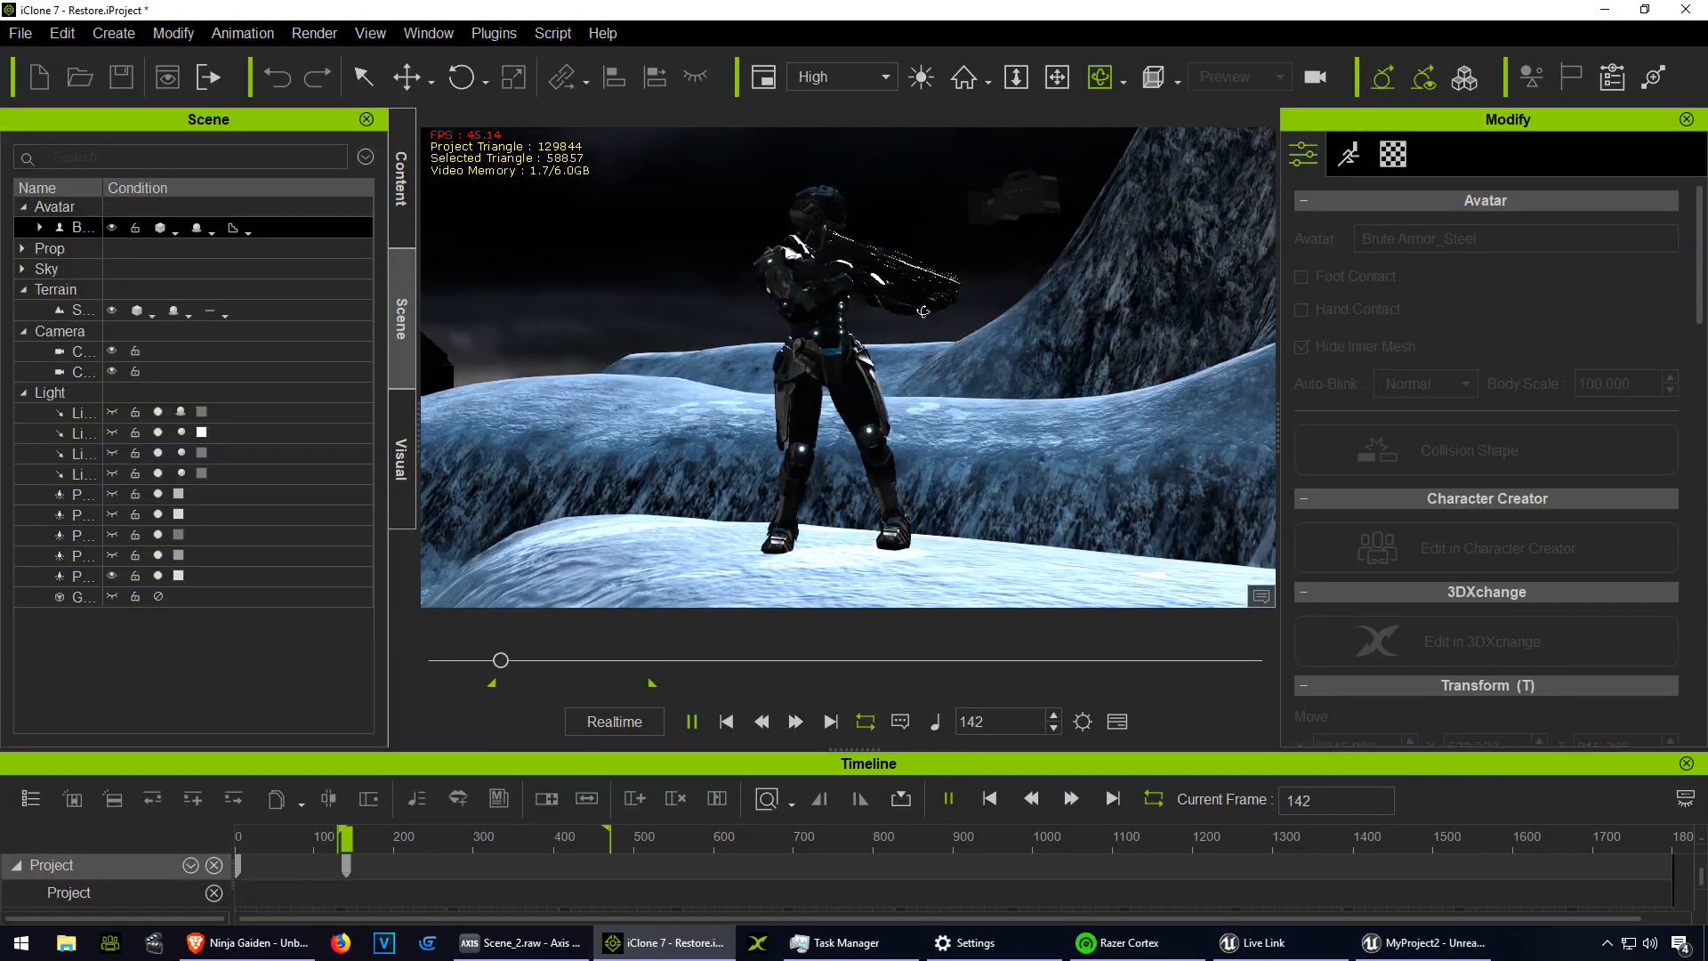
# Step: Scrub the timeline, play the soldier's animation through the camera shot, then reach the Plugins menu
pyautogui.moveTo(499, 660); pyautogui.dragTo(555, 660)
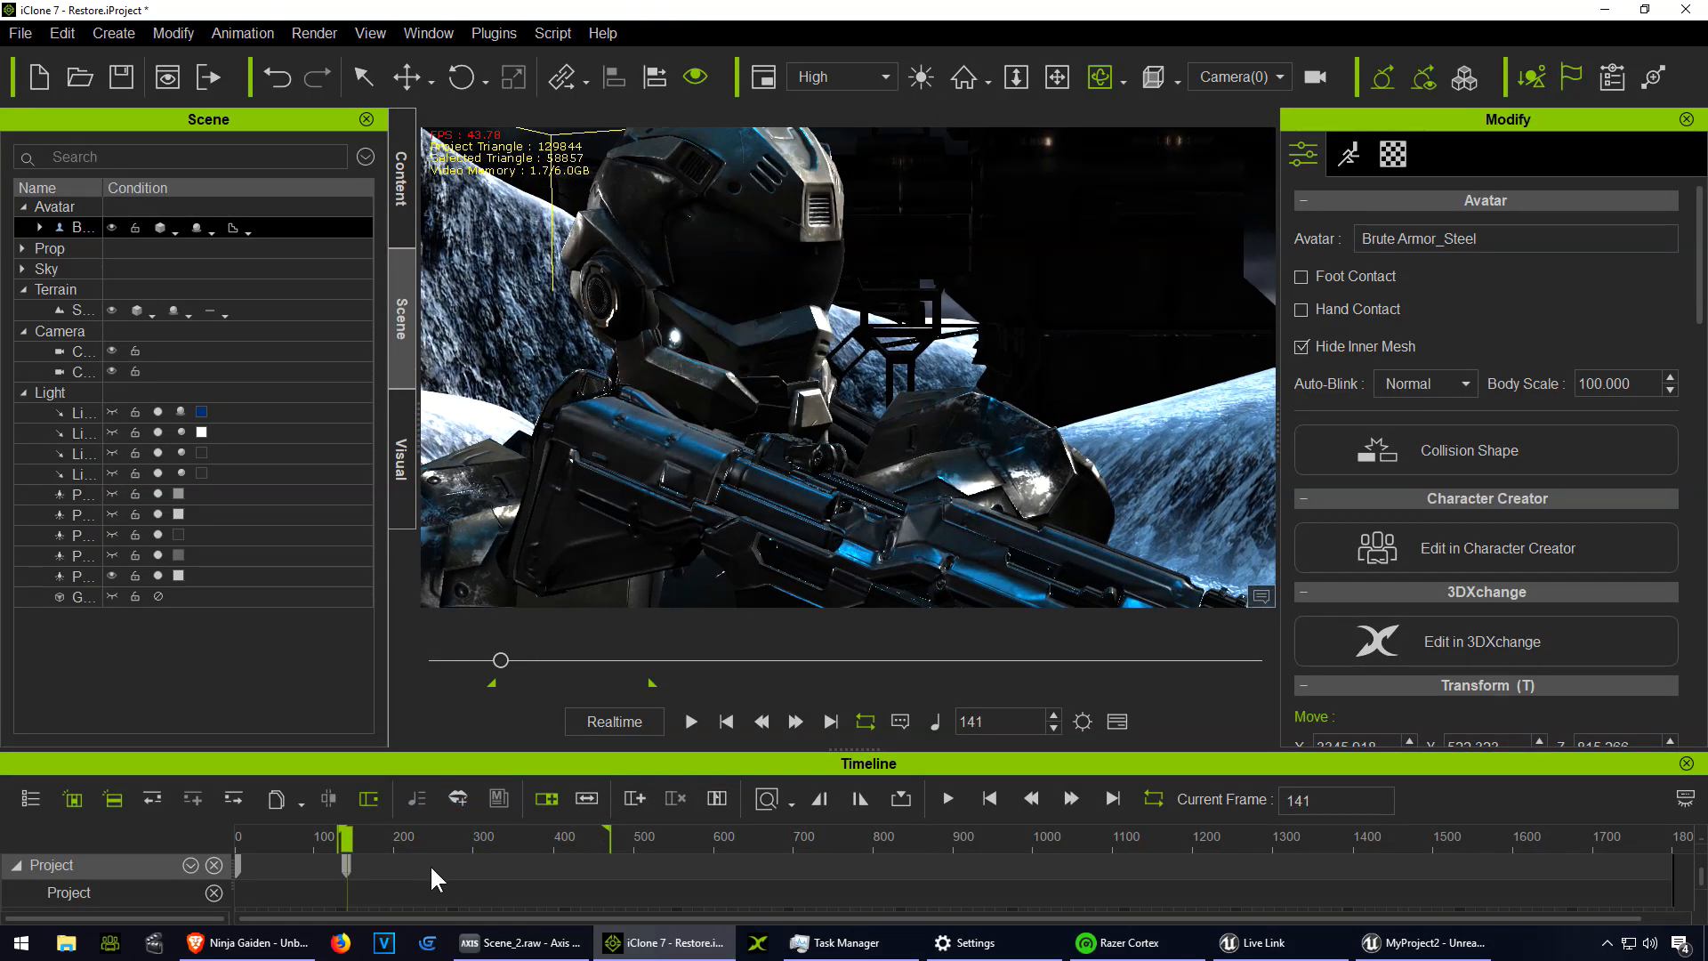
pyautogui.click(690, 720)
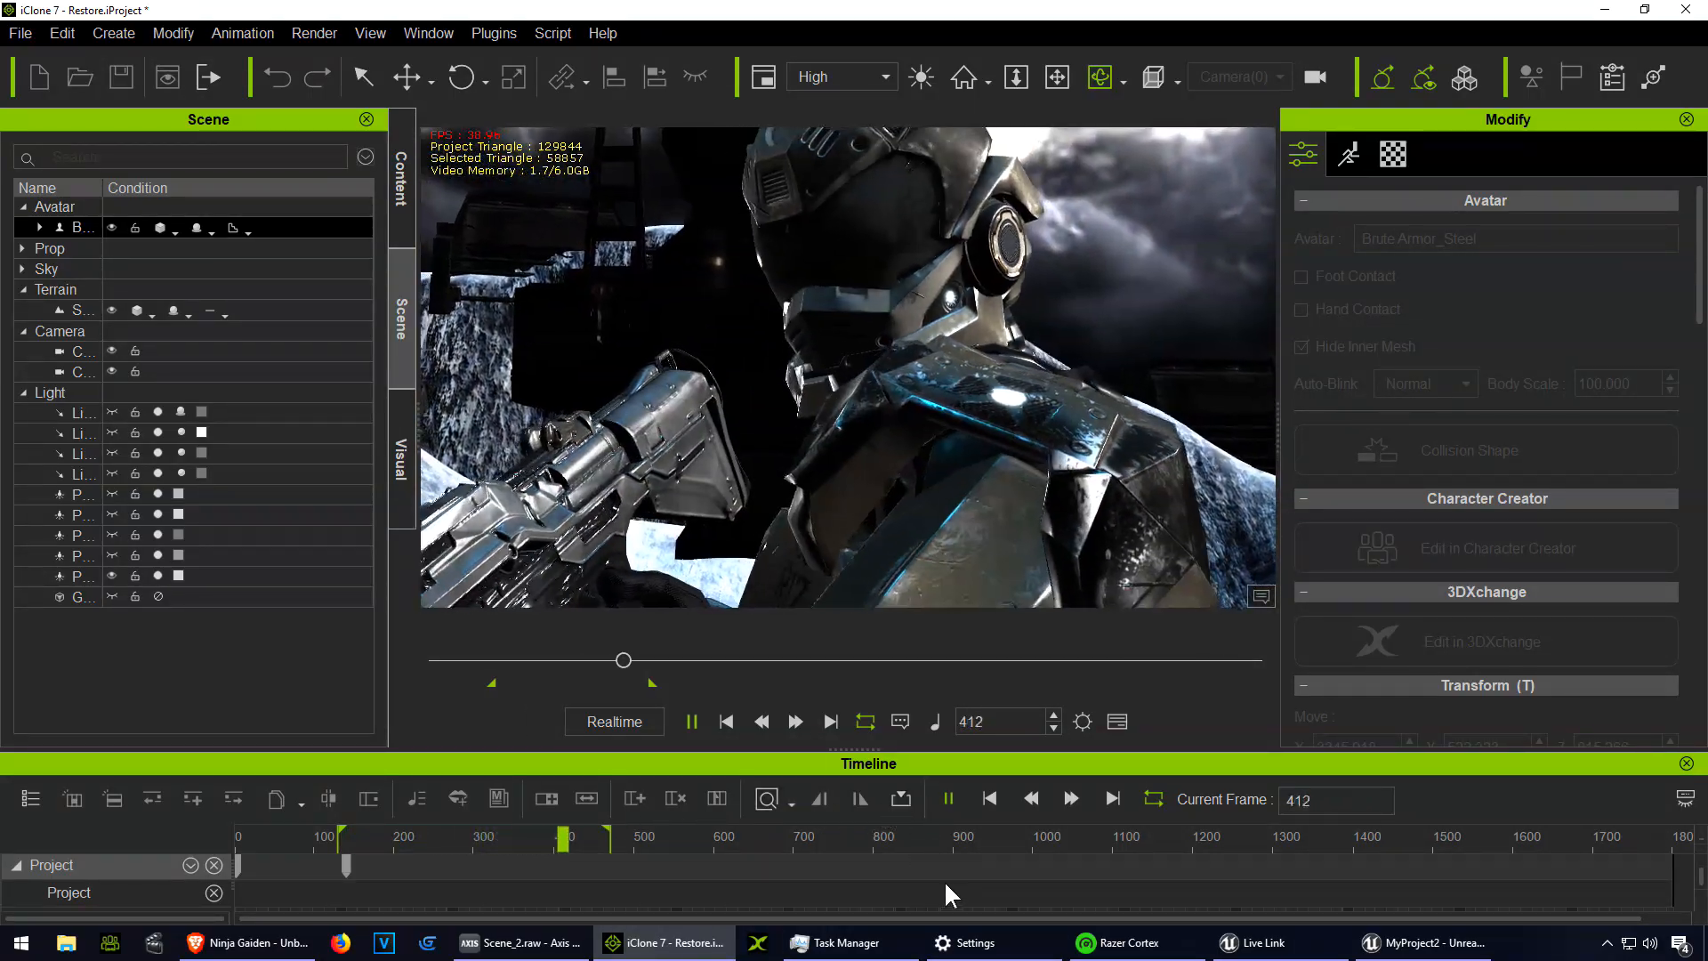
pyautogui.click(493, 32)
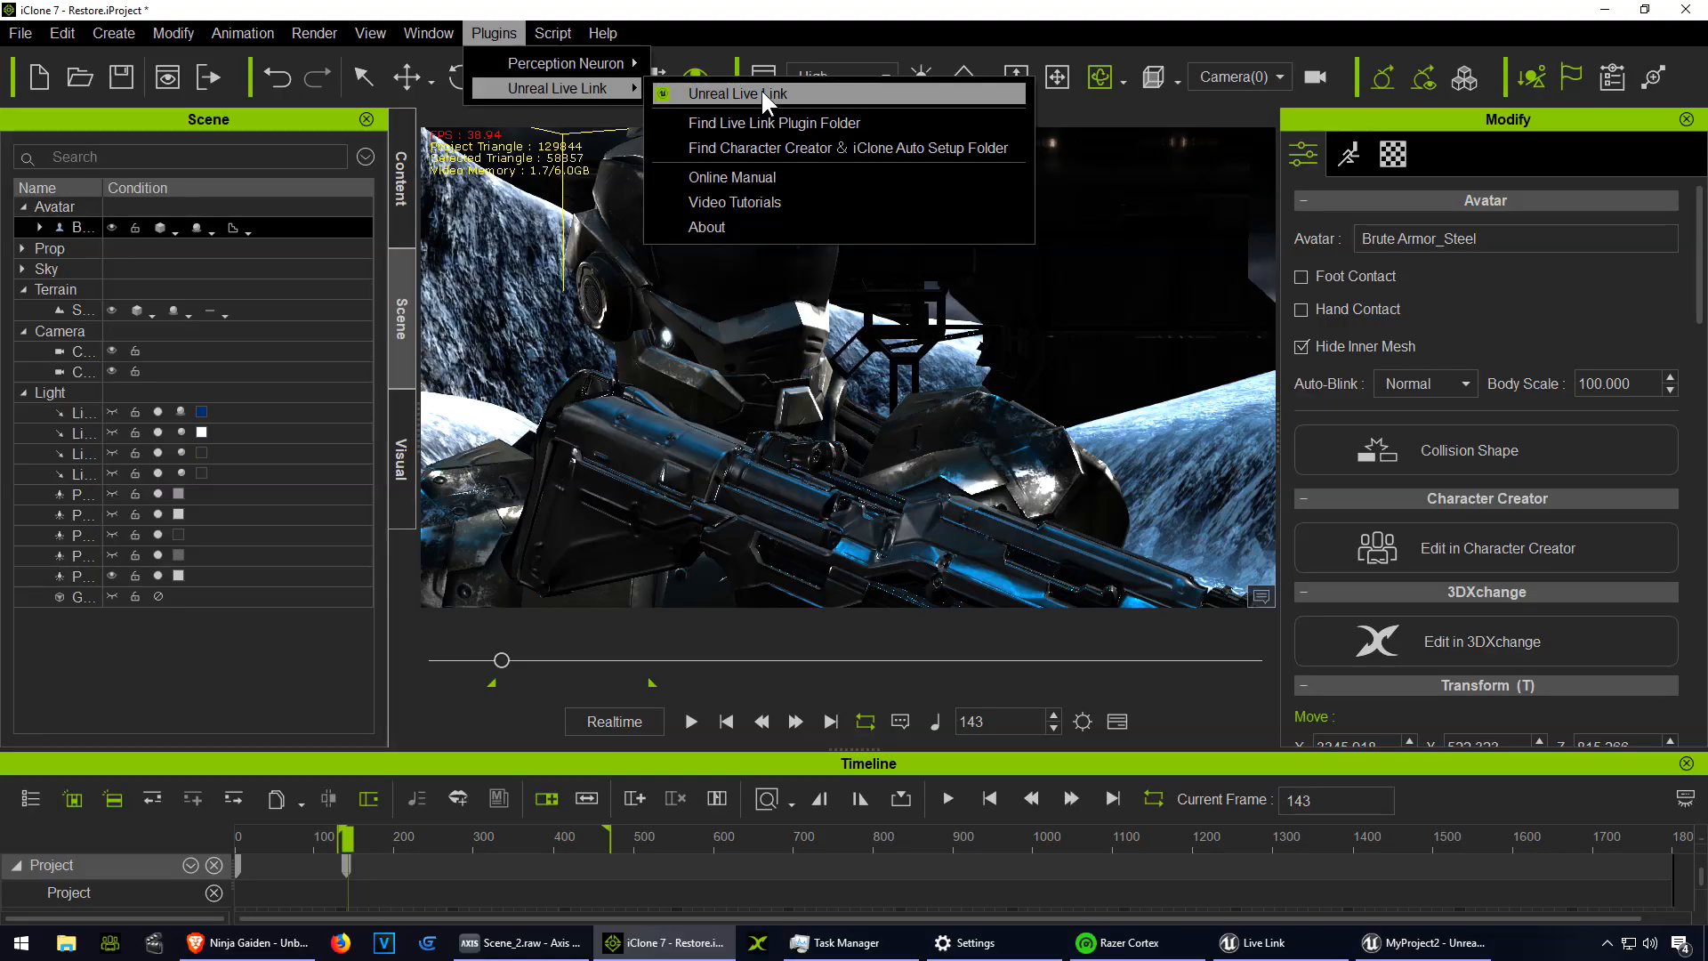
# Step: Activate the Unreal Live Link, check the soldier, cameras and lights in the Unreal editor, and return to iClone
pyautogui.click(740, 94)
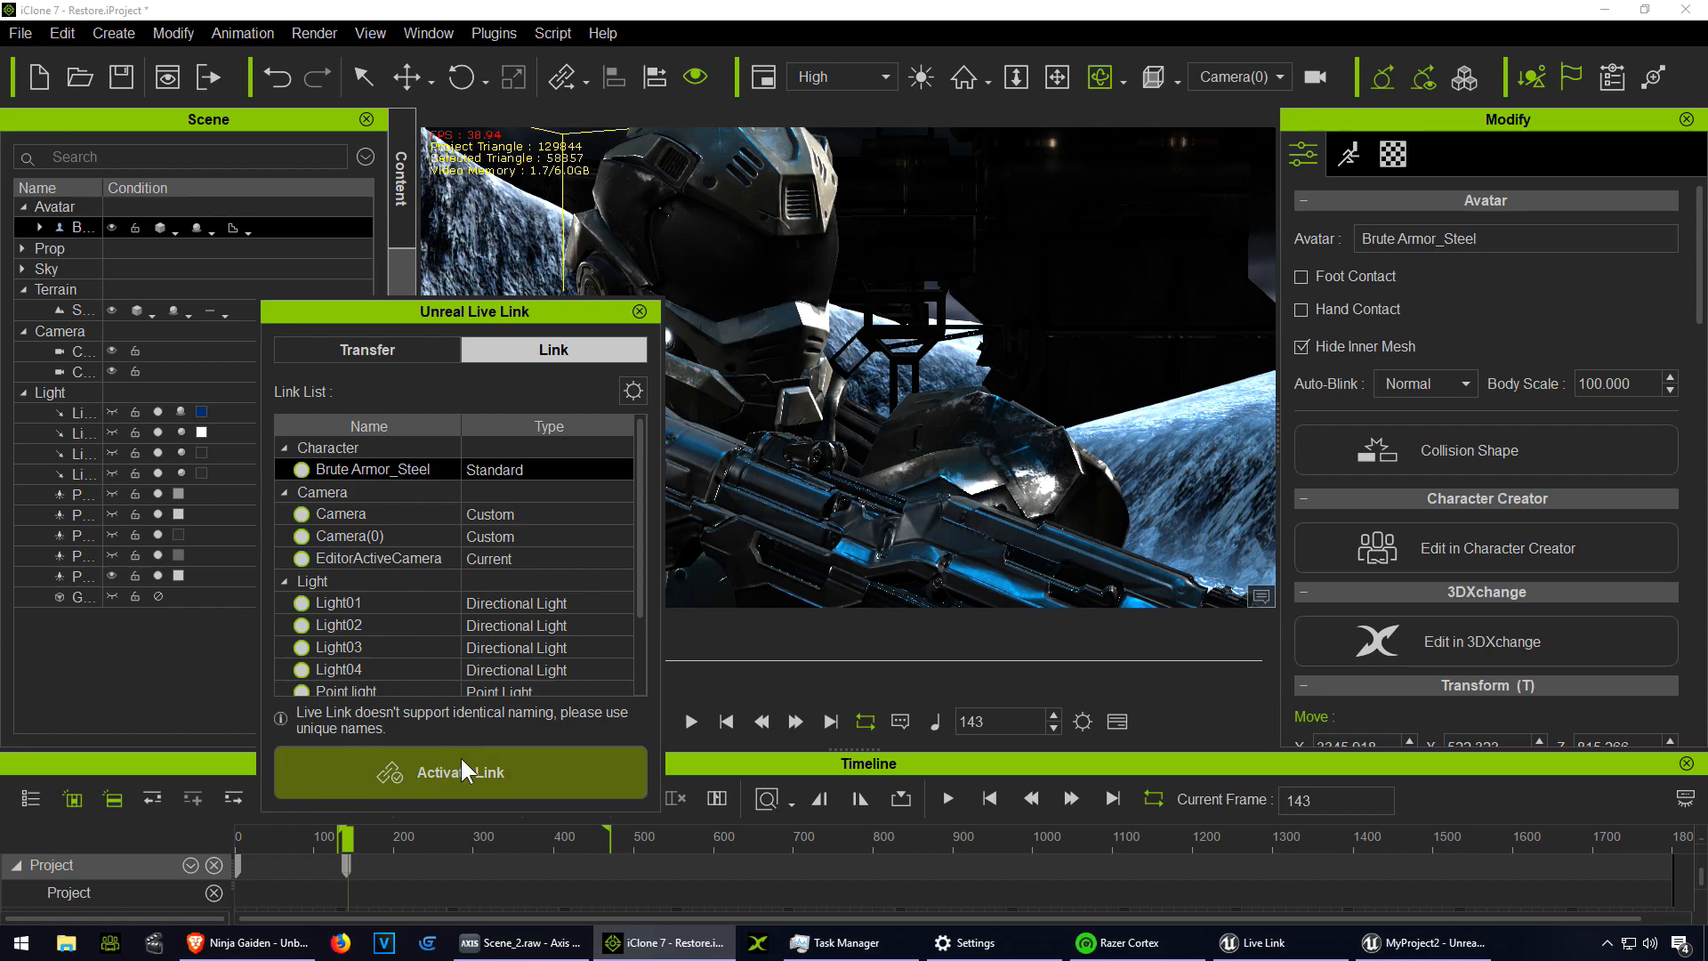
pyautogui.click(459, 770)
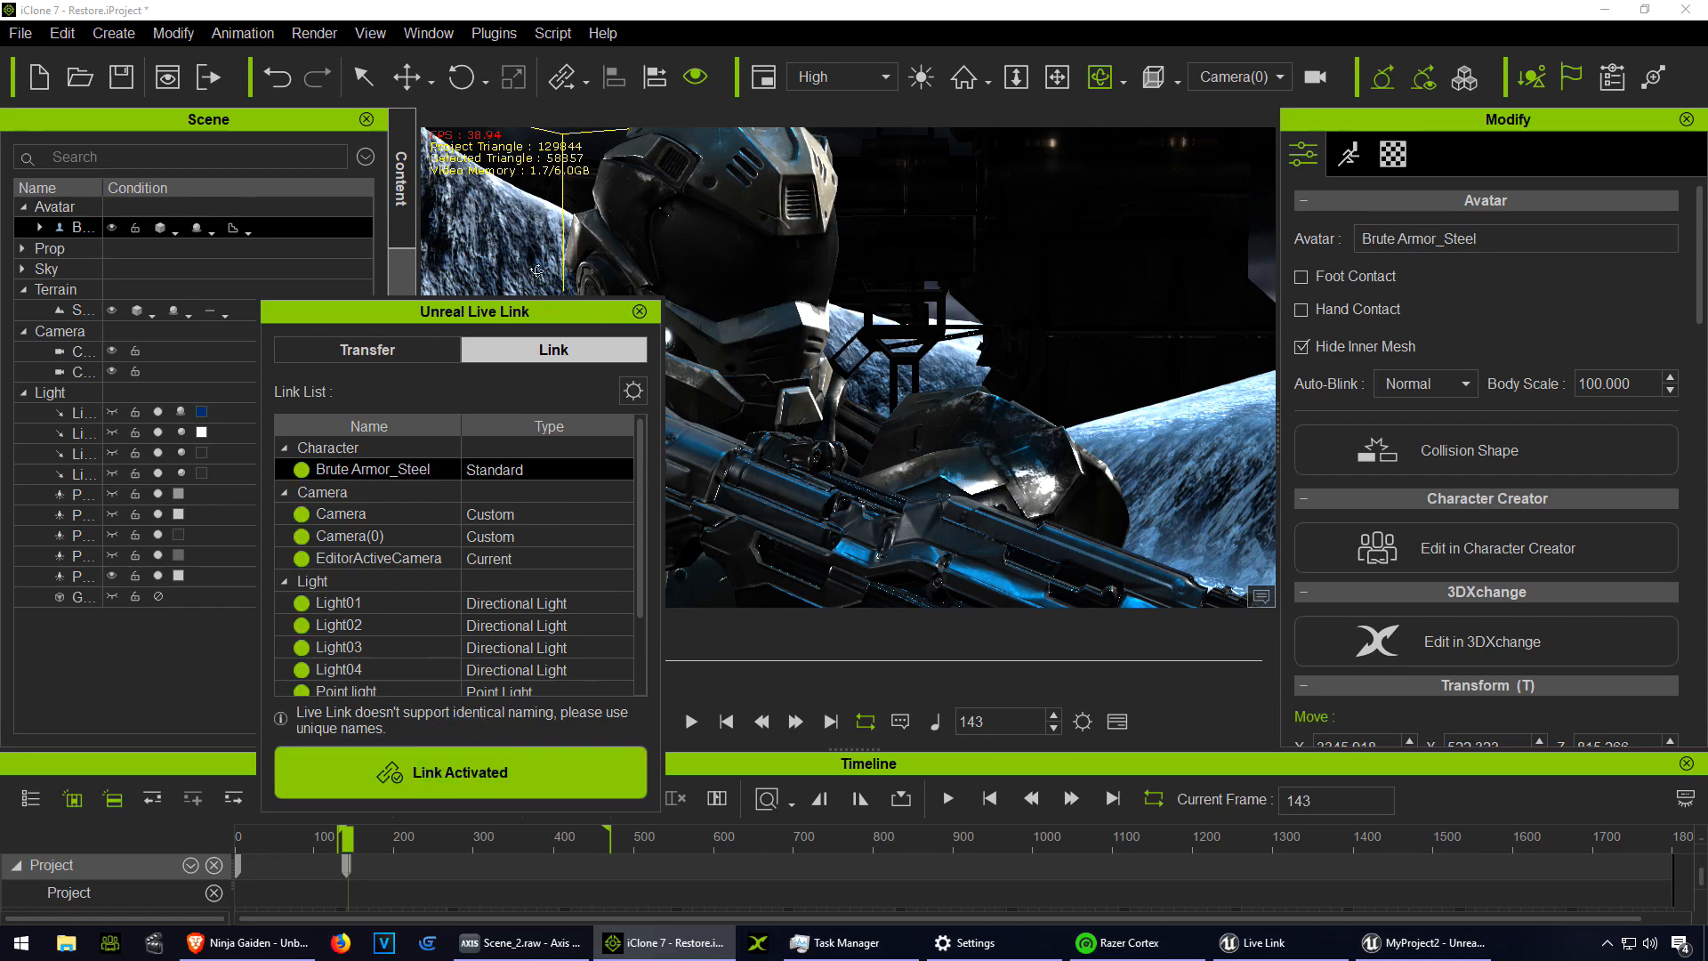
pyautogui.click(1425, 943)
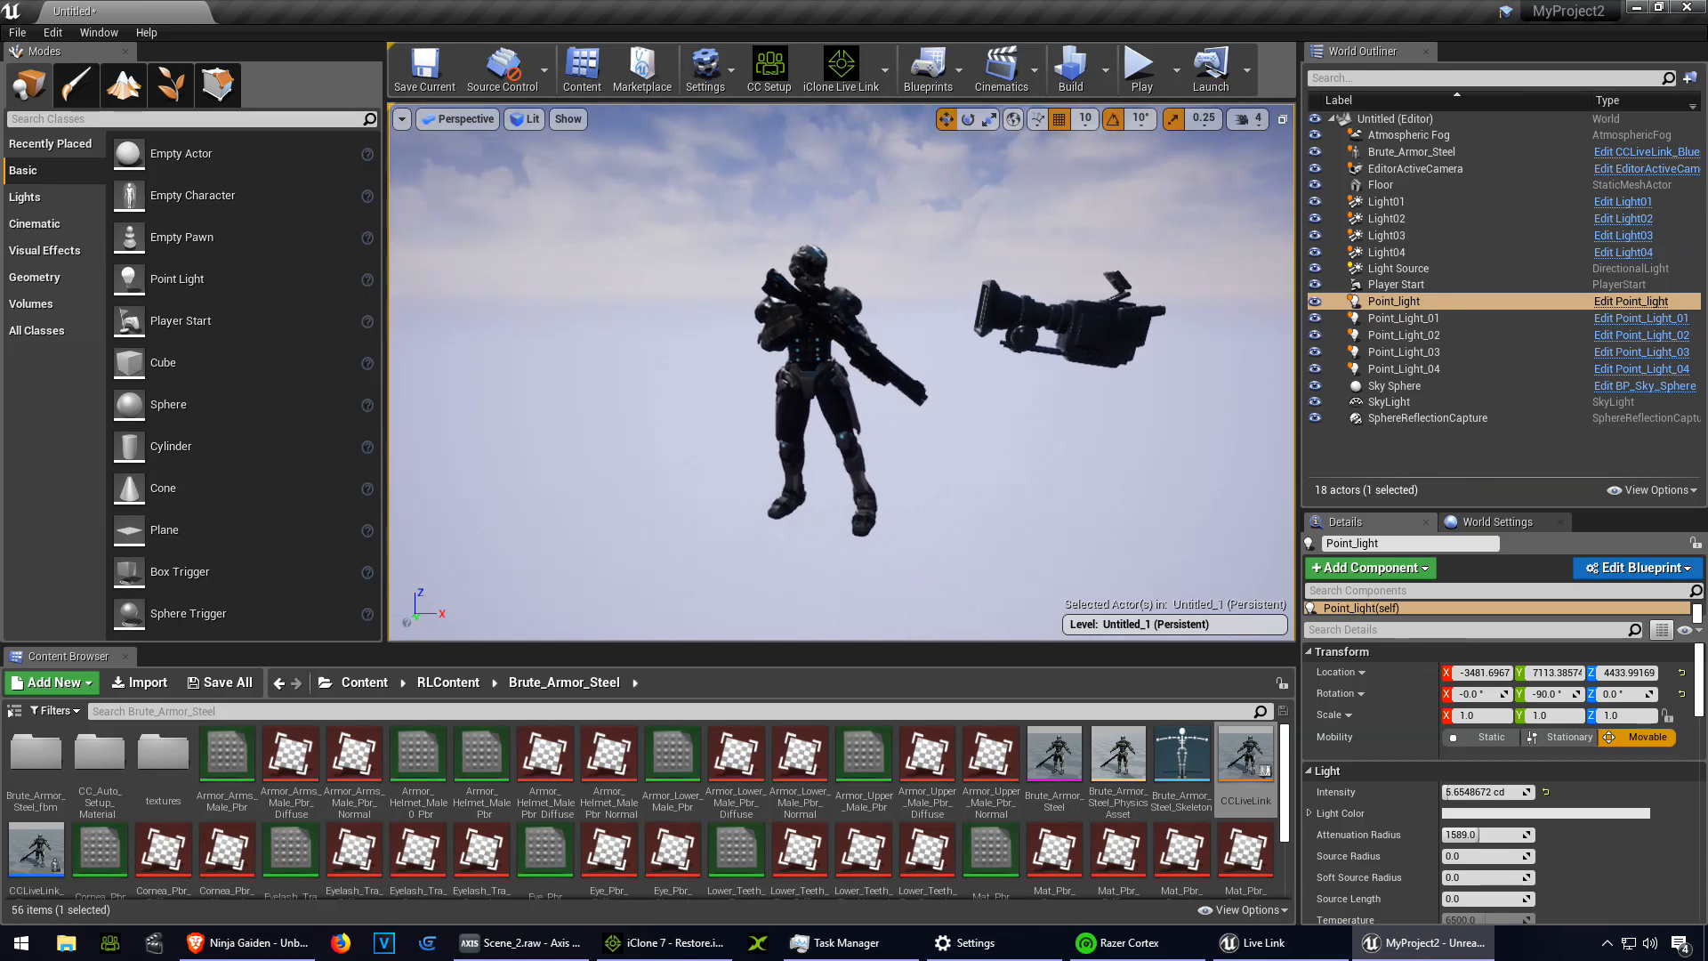
pyautogui.click(664, 943)
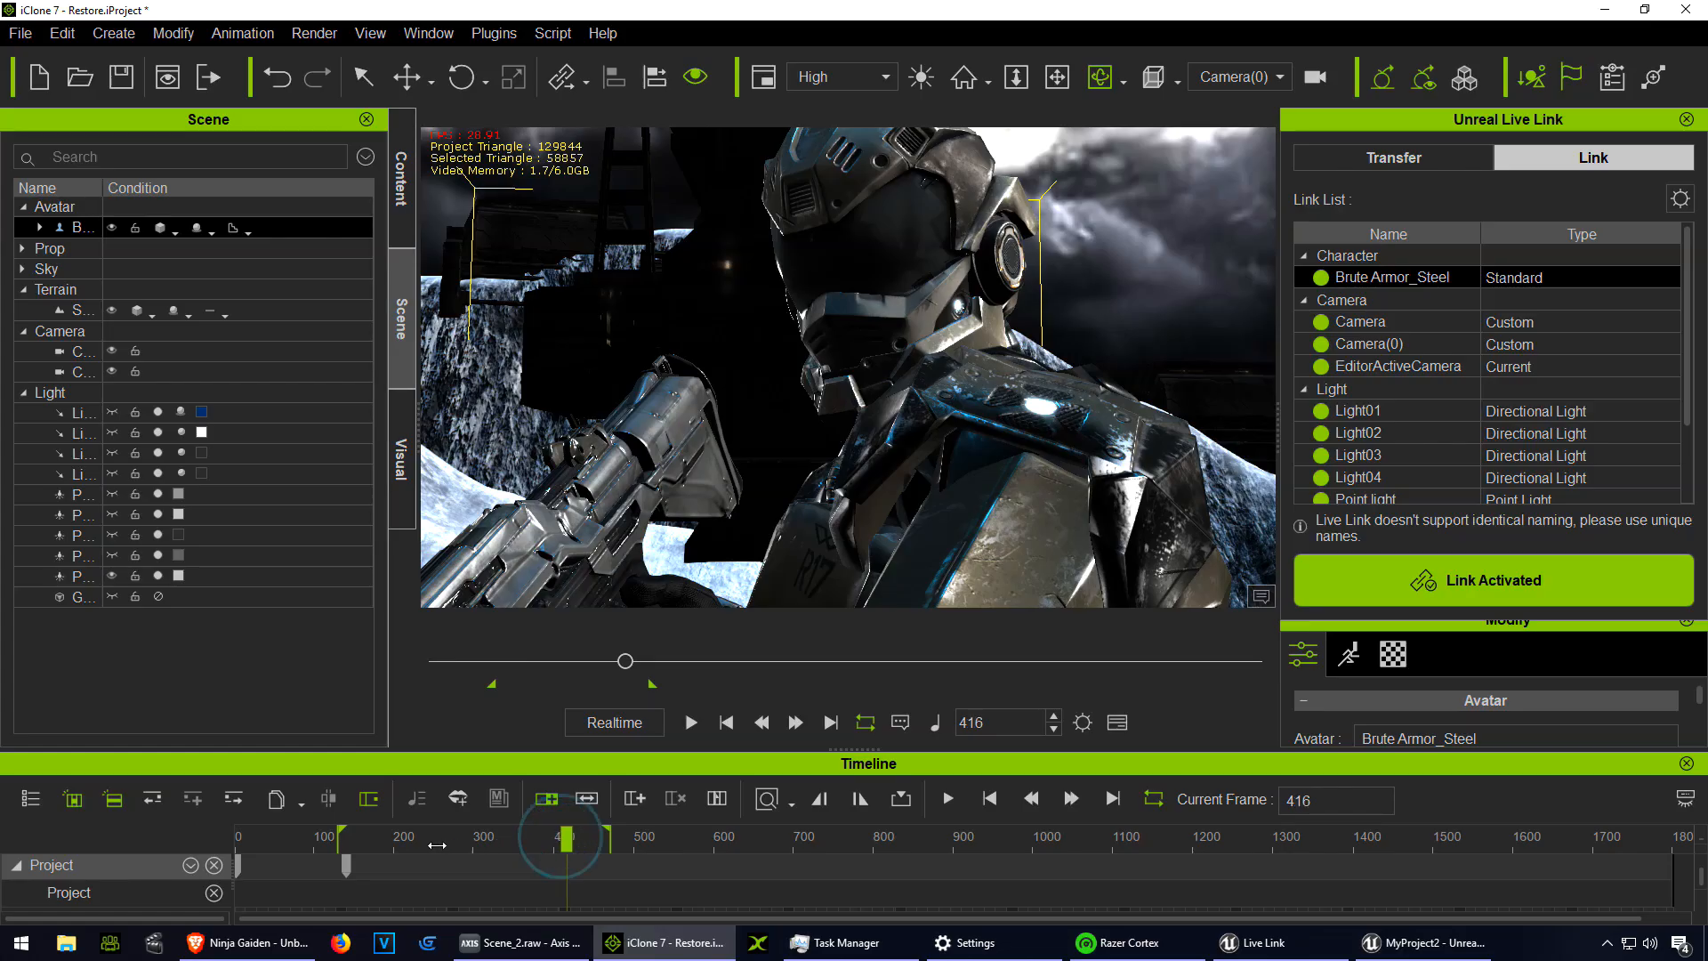